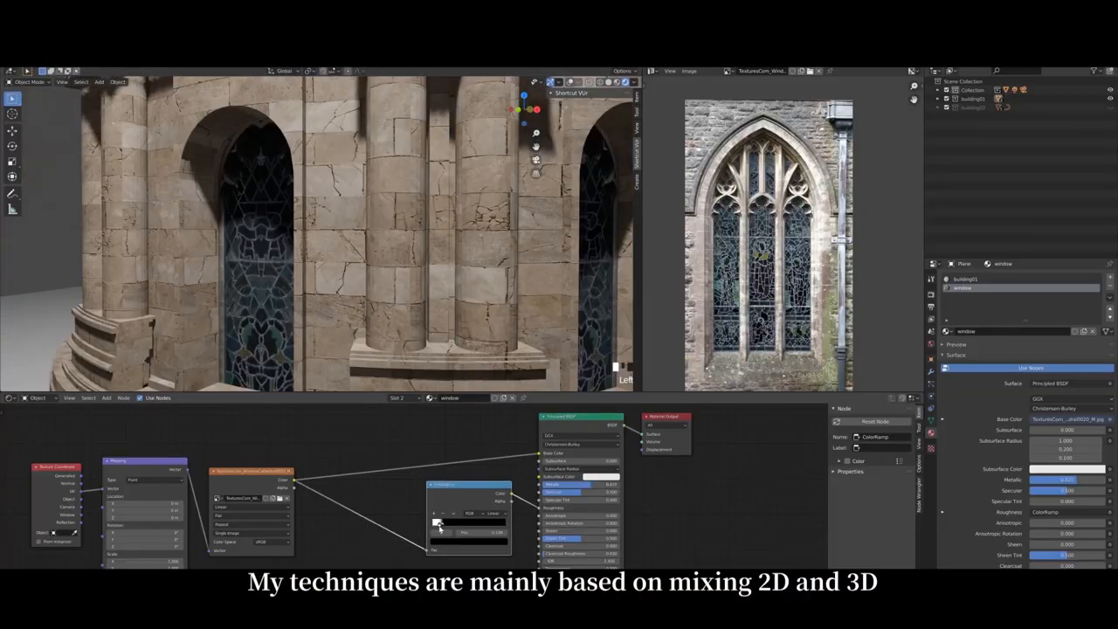
pyautogui.scroll(-3)
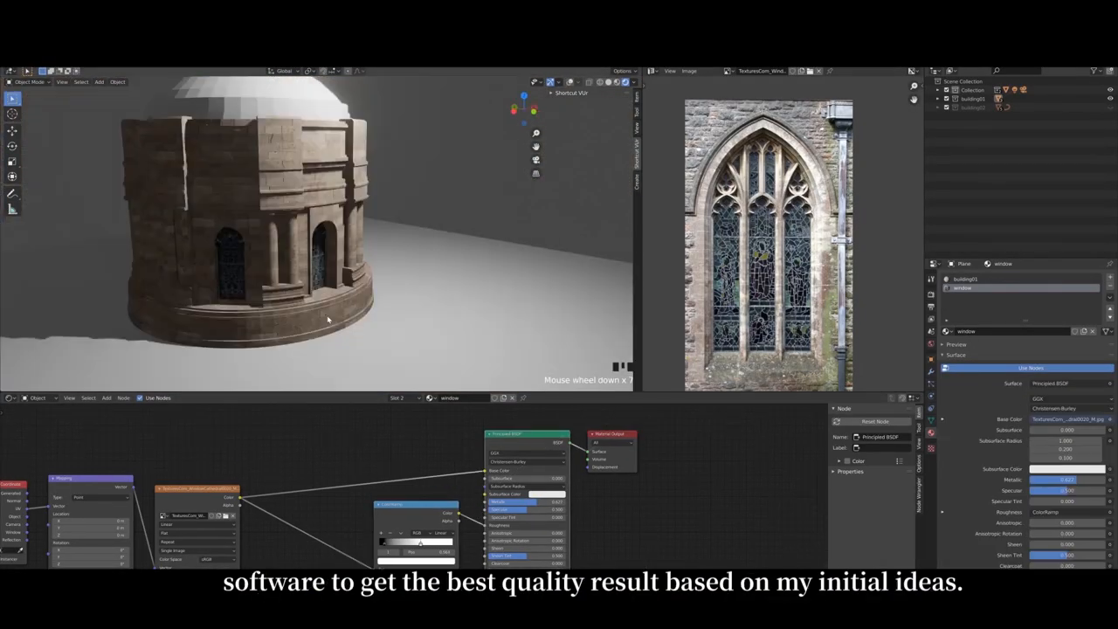